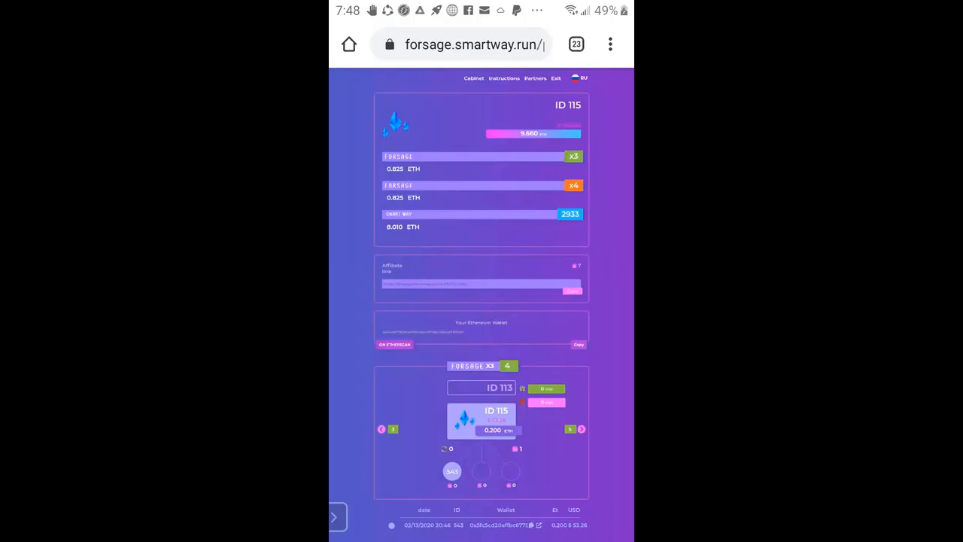
# Leave the Forsage ID 115 dashboard in Chrome and return to the phone's app screen
pyautogui.click(482, 283)
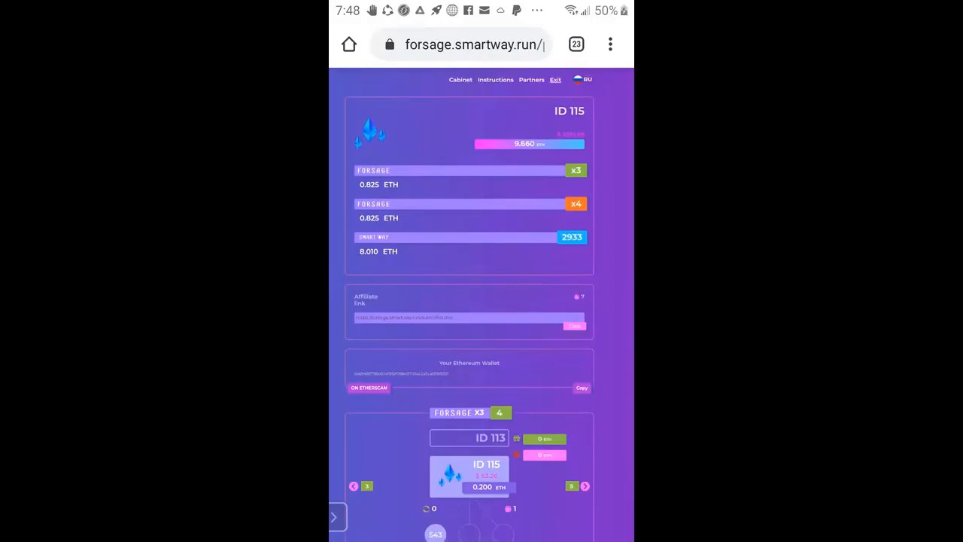
pyautogui.click(556, 79)
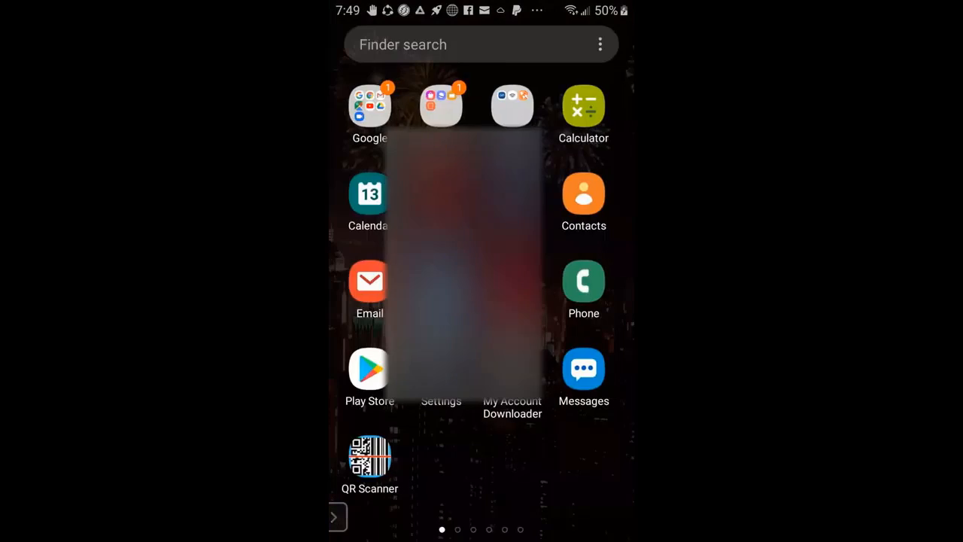
# Swipe the launcher to reach and launch Trust Wallet showing Multi-Coin Wallet 1 at $493.83
pyautogui.hscroll(-3)
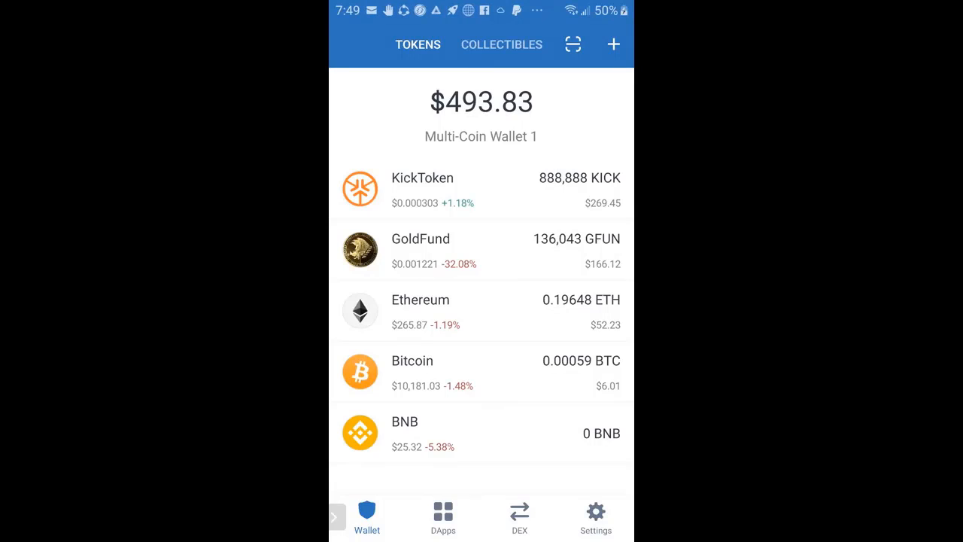
# Go from the Ethereum balance details to the Buy ETH screen with its $50 USD minimum
pyautogui.click(480, 310)
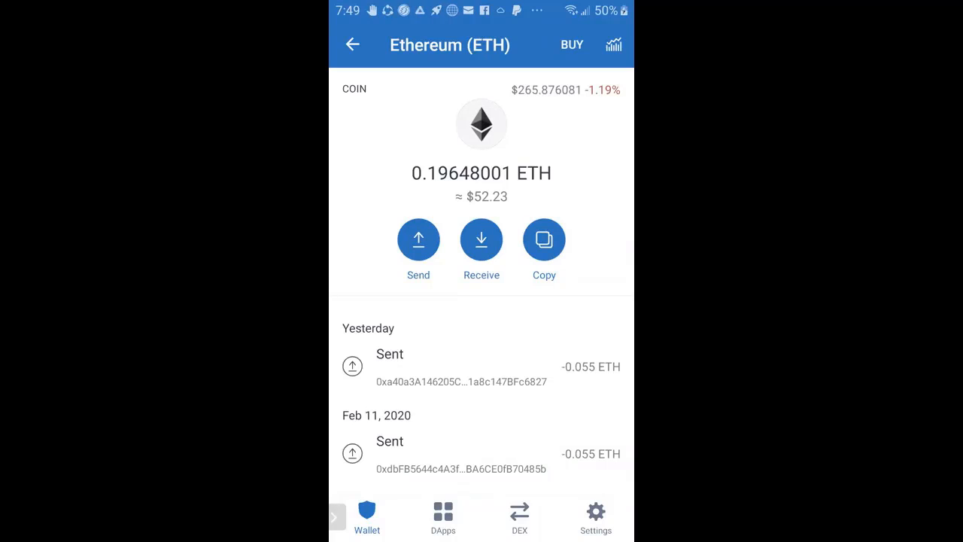
pyautogui.click(572, 45)
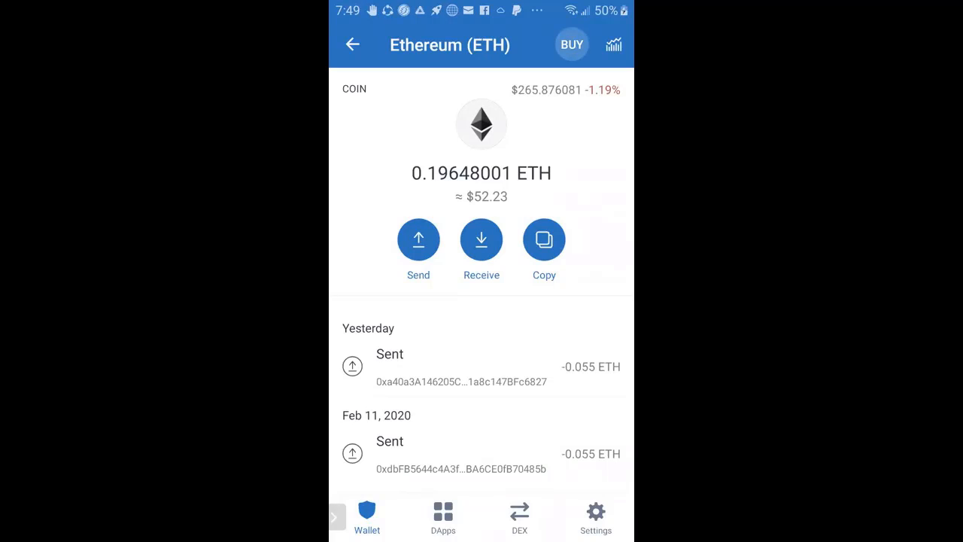
pyautogui.click(571, 45)
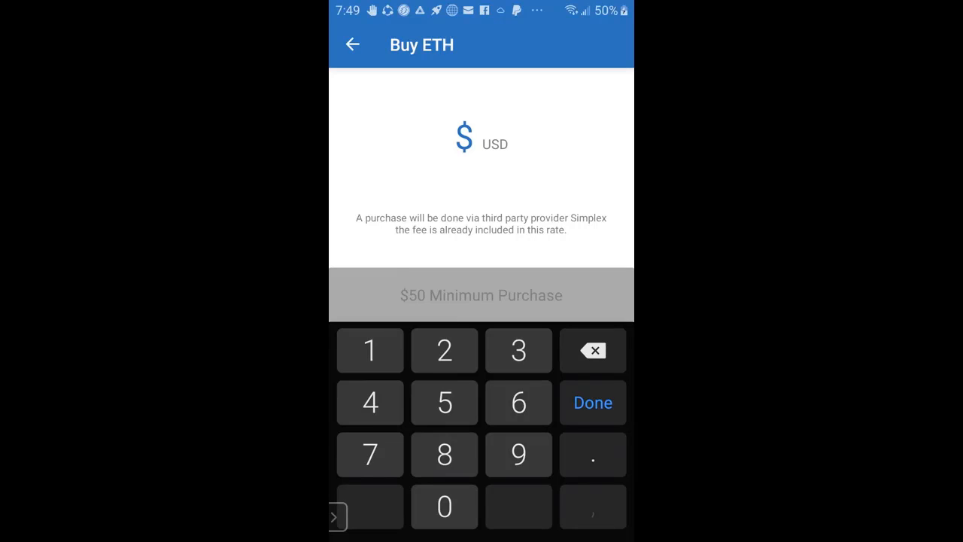
# Back out of the Buy ETH screen to the Ethereum page holding 0.19648001 ETH
pyautogui.click(444, 403)
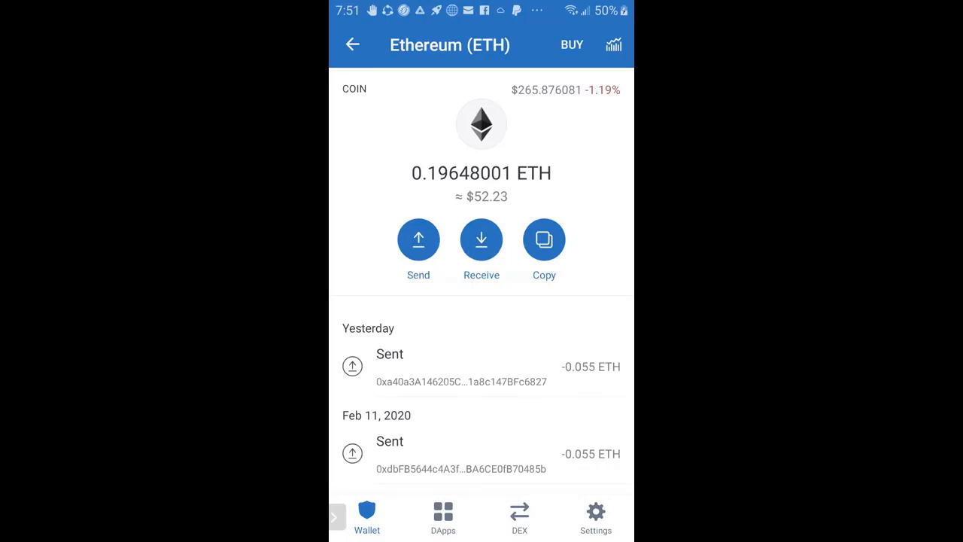
# Paste the copied smartway.run Forsage referral link into the DApp browser address field
pyautogui.click(443, 518)
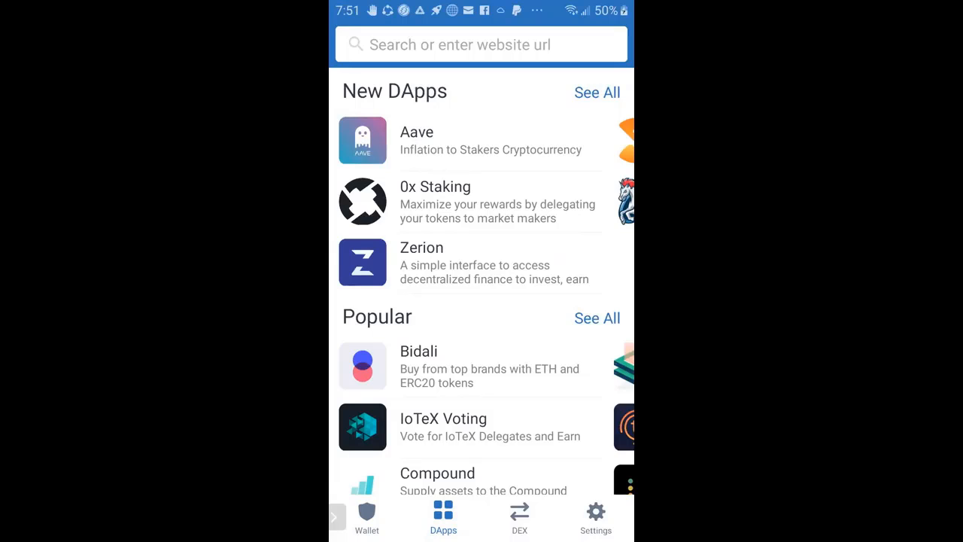
pyautogui.click(481, 44)
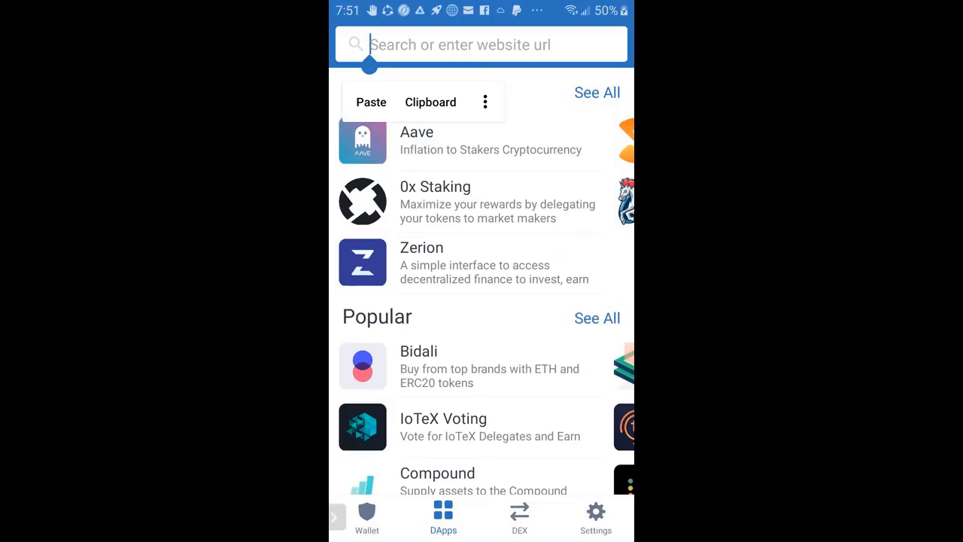
pyautogui.click(371, 103)
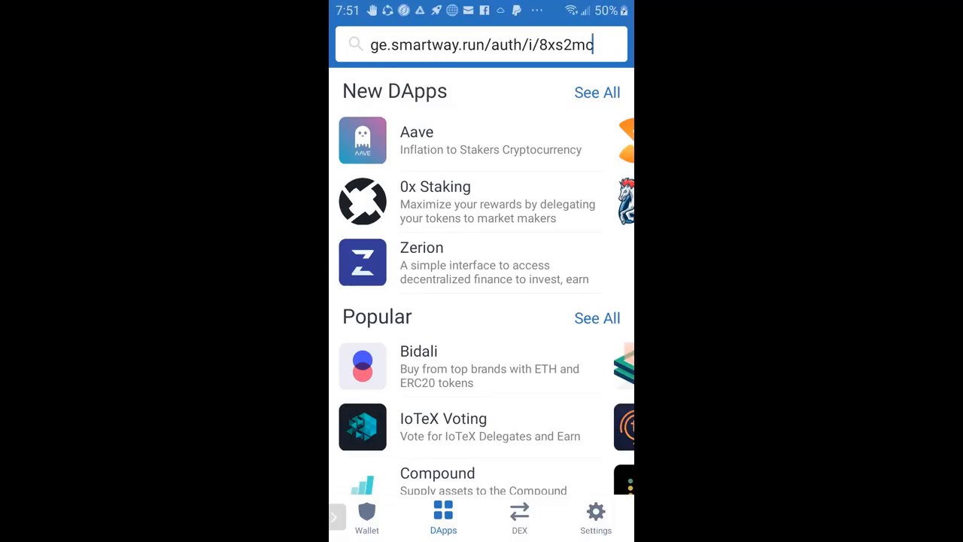
pyautogui.click(482, 44)
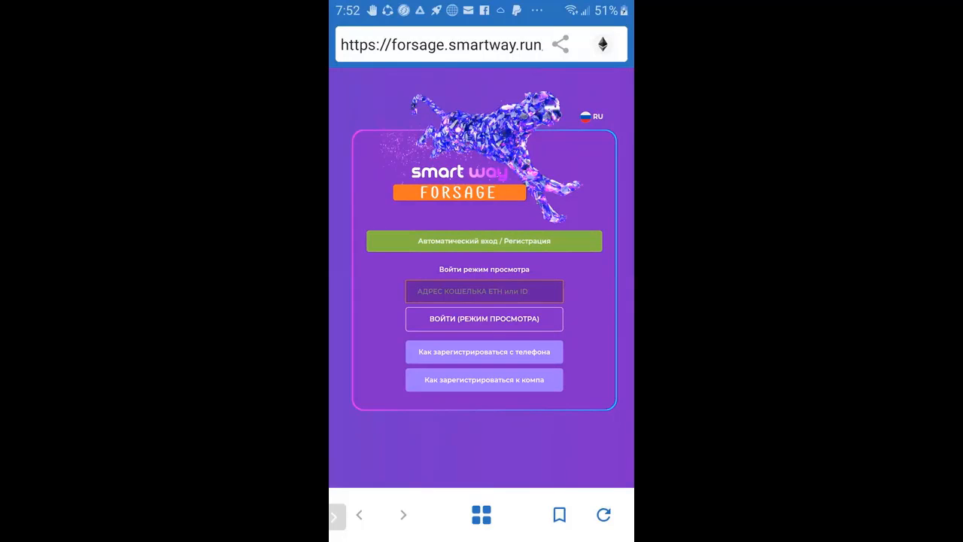
# Choose a site language and submit the Forsage registration, bringing up the 0.05 ETH confirmation
pyautogui.click(593, 116)
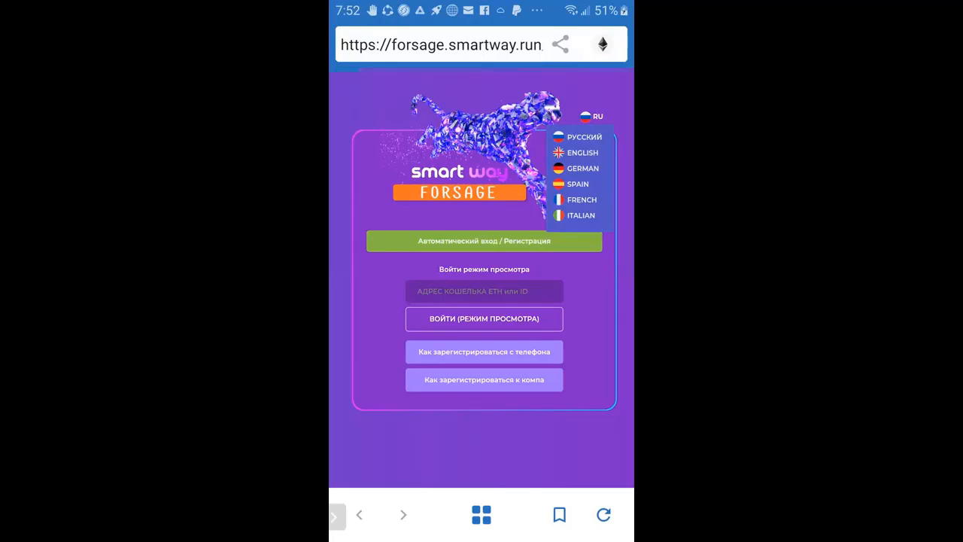
pyautogui.click(582, 152)
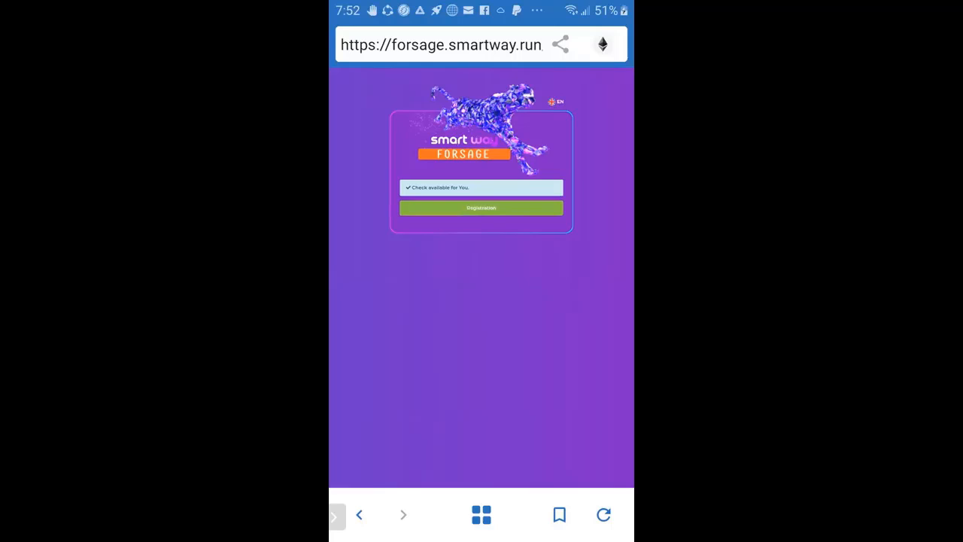
pyautogui.click(481, 207)
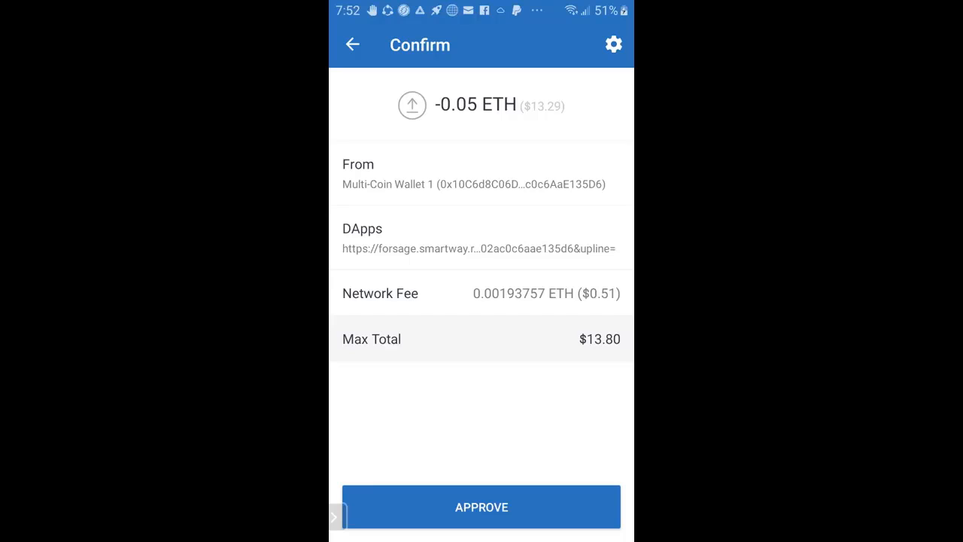
# Approve the 0.05 ETH registration payment and view its transaction on Etherscan
pyautogui.click(482, 506)
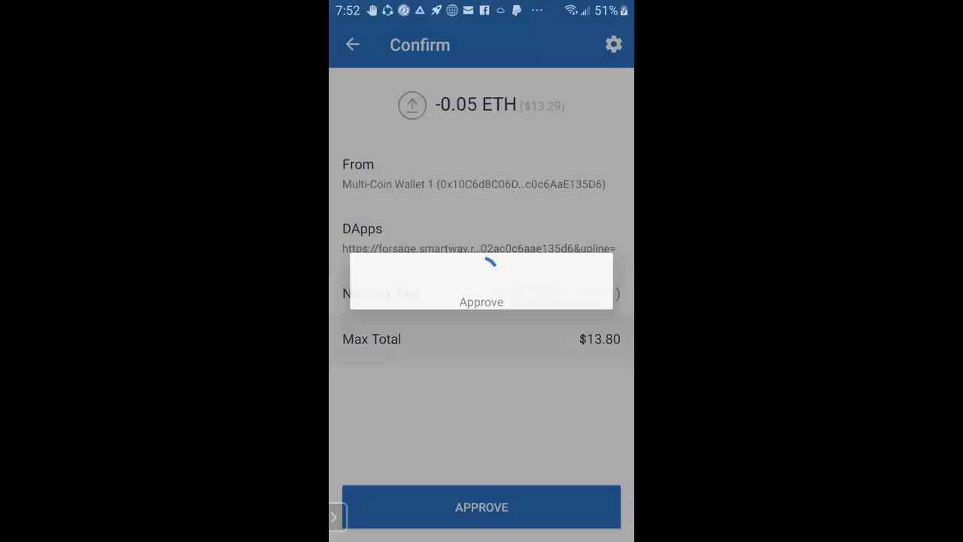
pyautogui.click(481, 506)
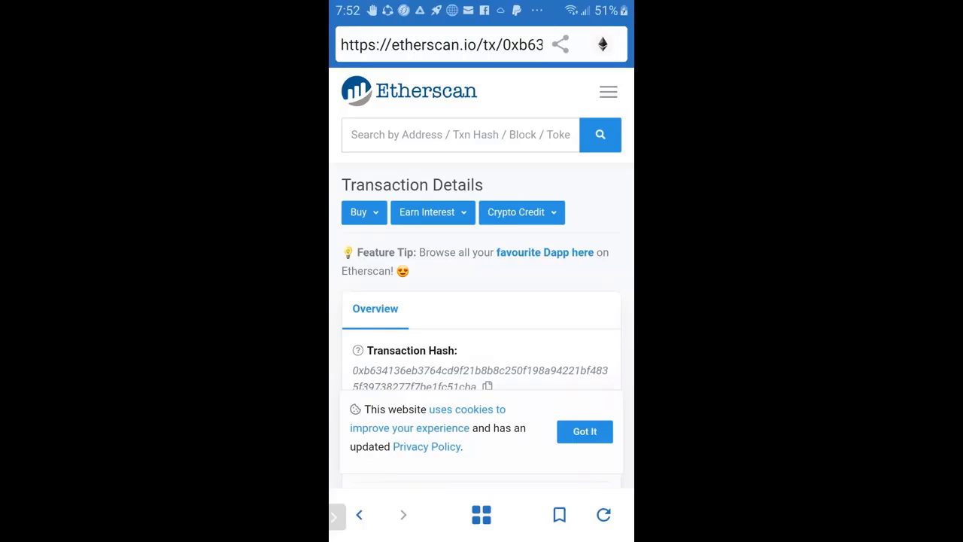
# Scroll through the pending Etherscan transaction details before the Forsage ID 1548 dashboard appears
pyautogui.scroll(-3)
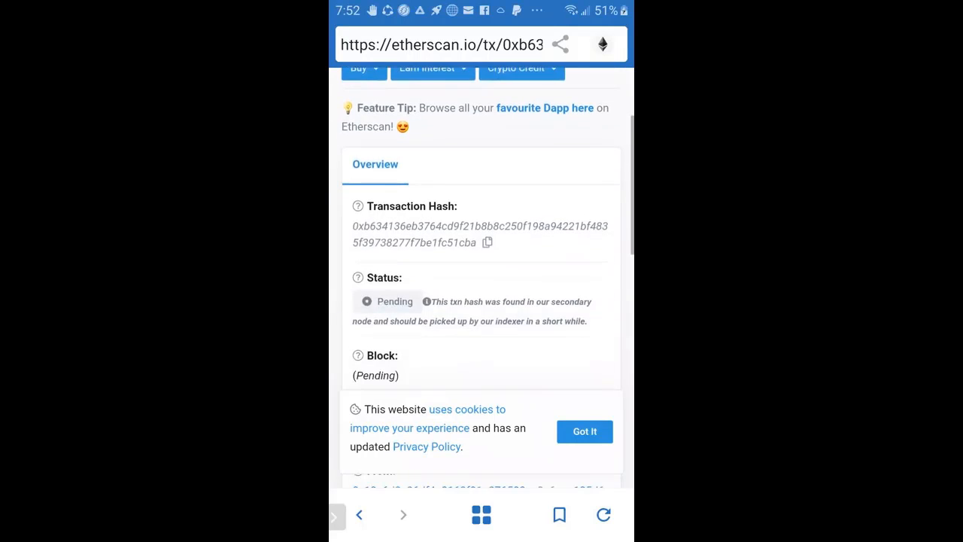
pyautogui.scroll(-3)
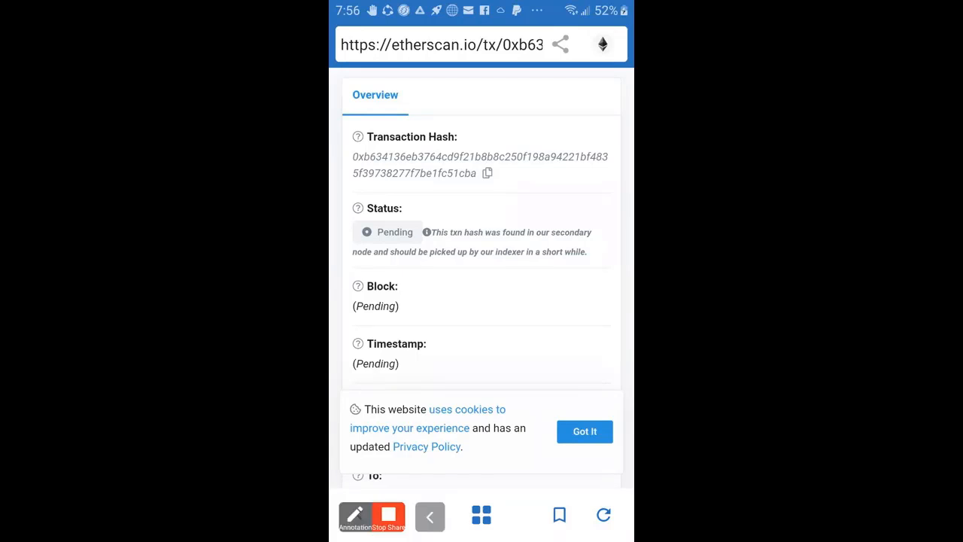
pyautogui.scroll(-3)
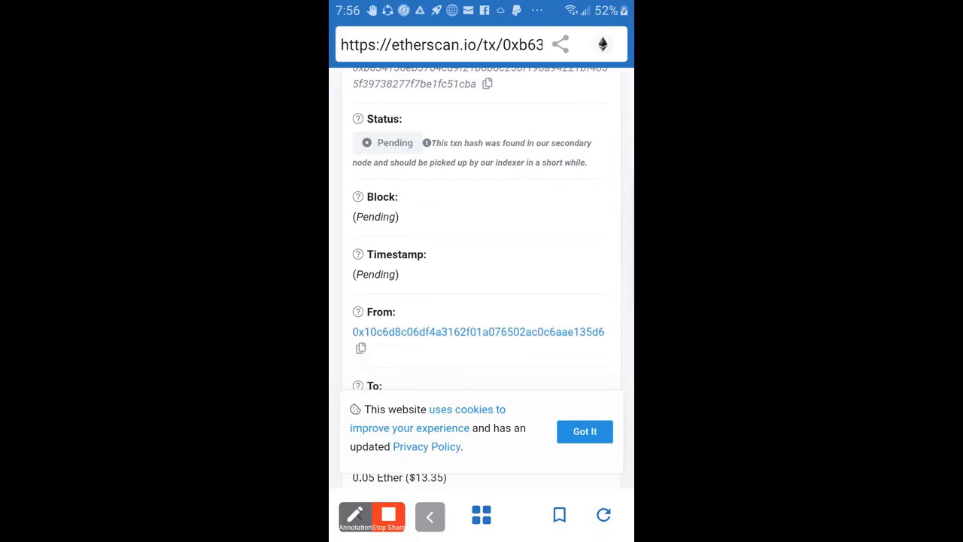
pyautogui.scroll(-3)
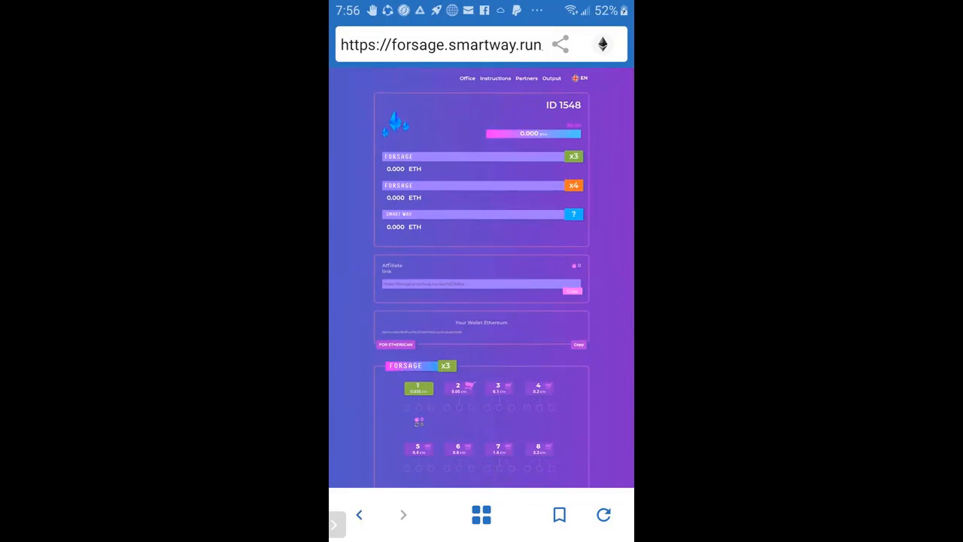
pyautogui.scroll(-3)
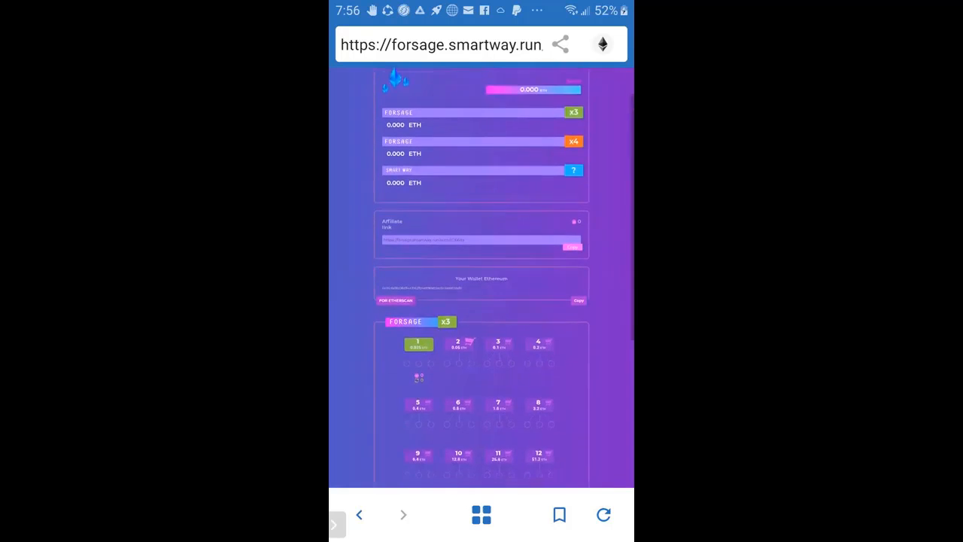
pyautogui.scroll(-3)
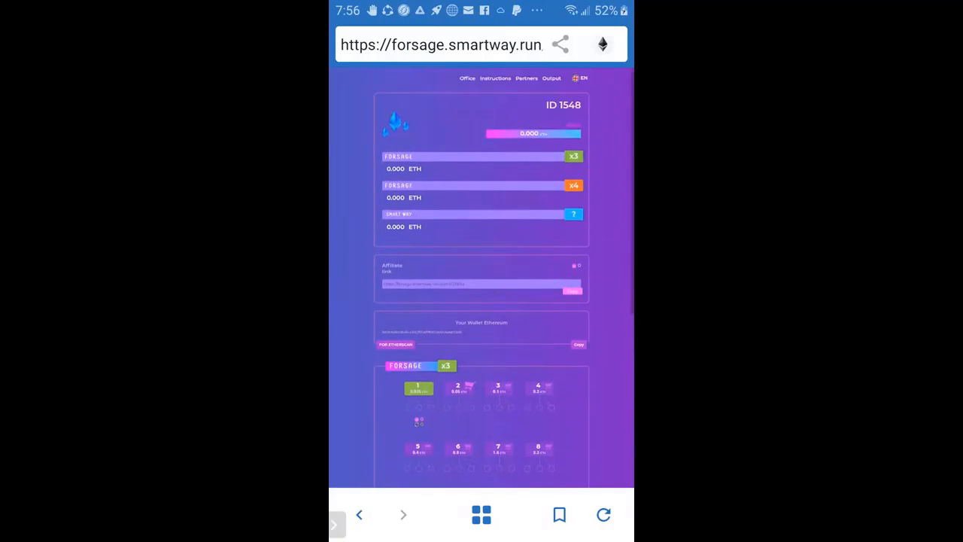
pyautogui.scroll(-3)
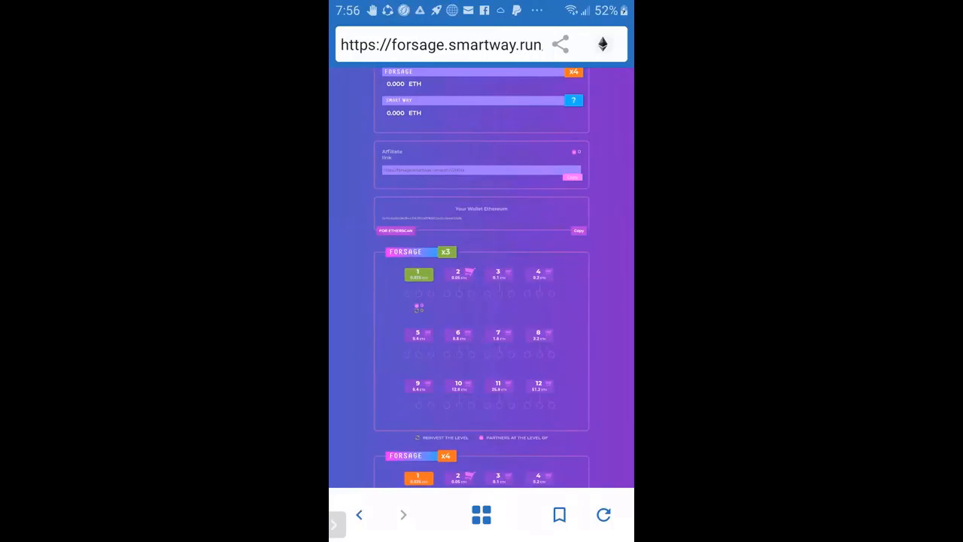
pyautogui.scroll(-3)
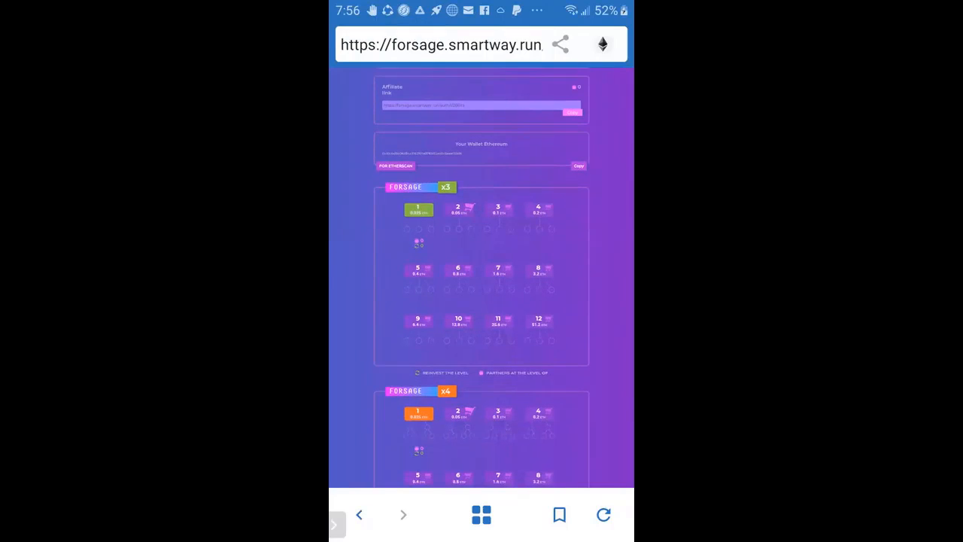
pyautogui.scroll(-3)
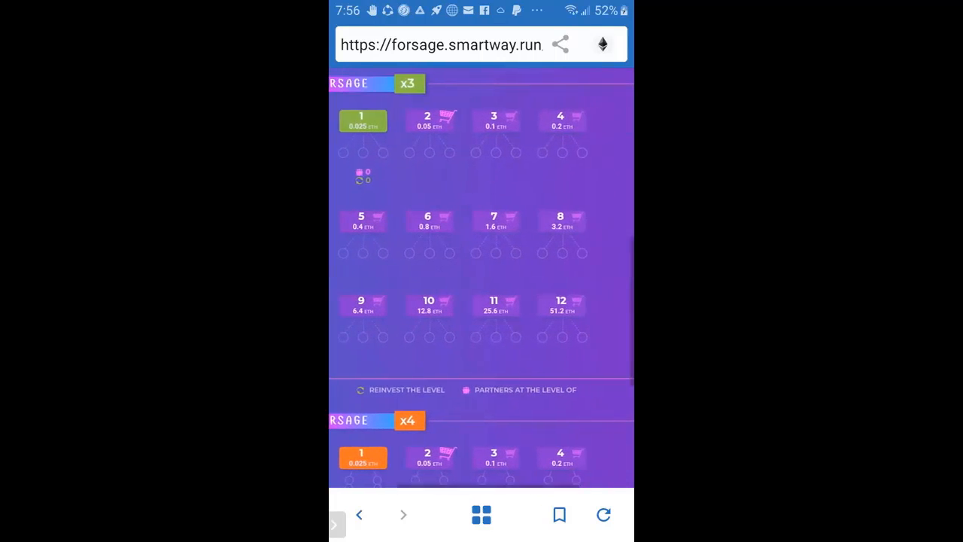
pyautogui.scroll(-3)
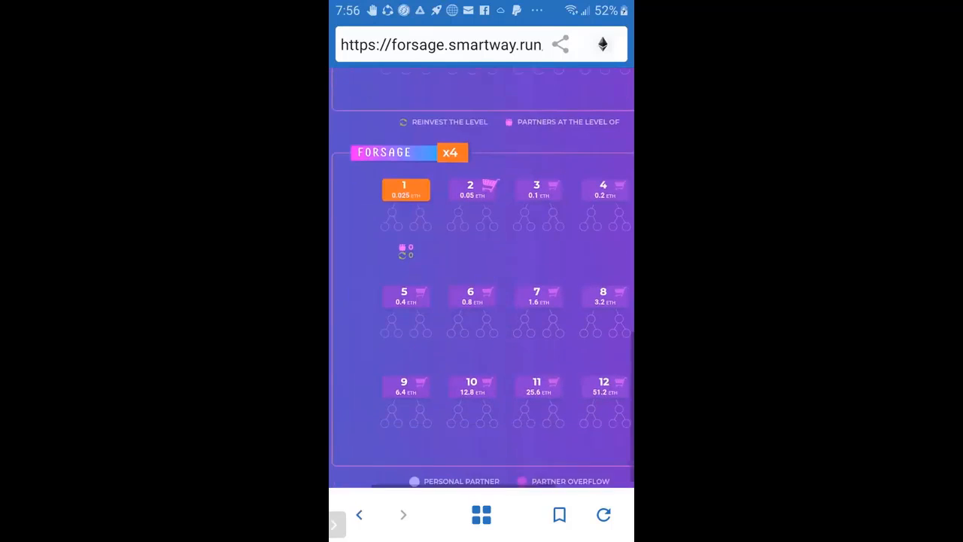
pyautogui.scroll(3)
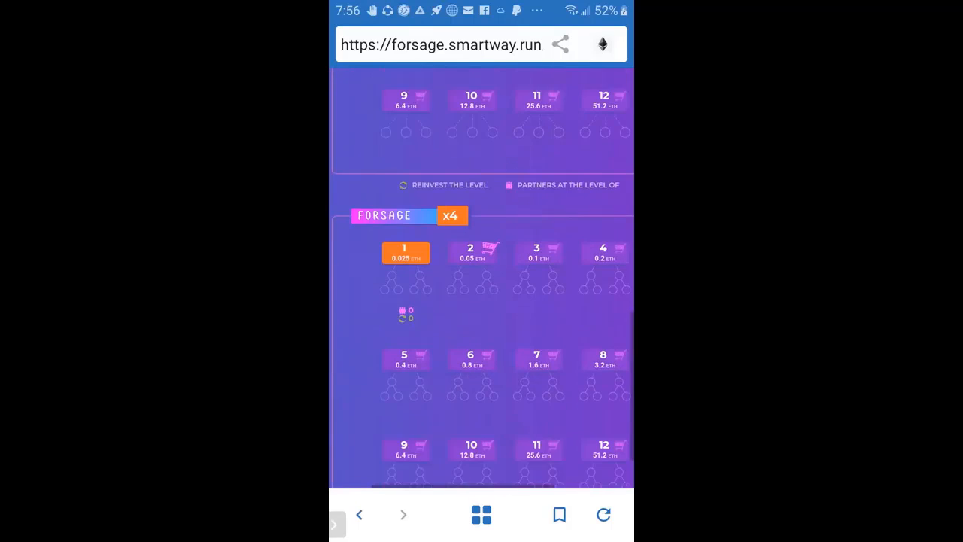
pyautogui.scroll(-3)
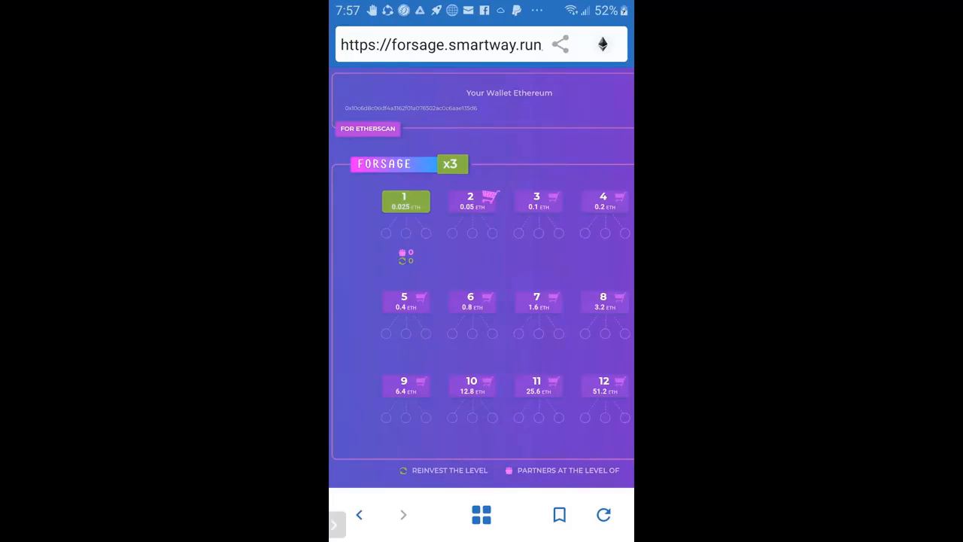
pyautogui.scroll(-3)
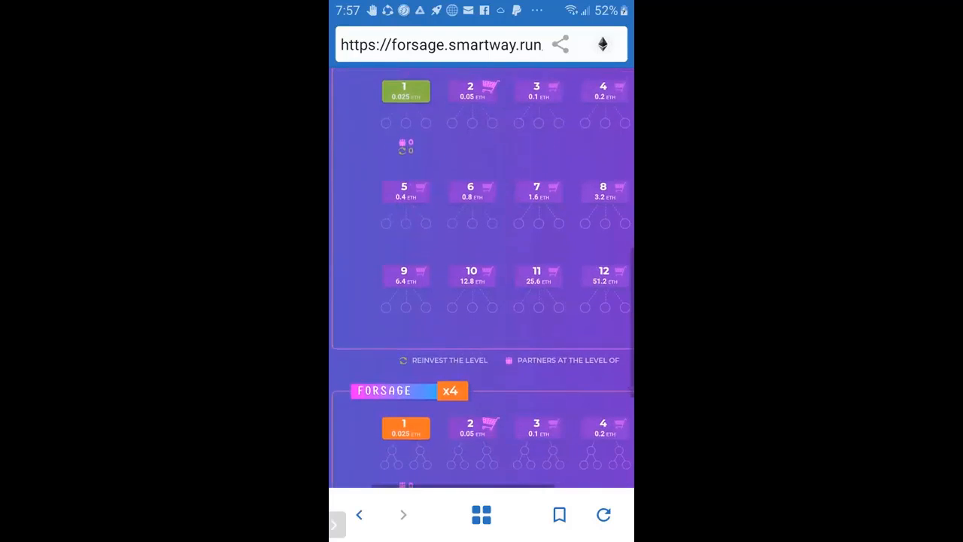
pyautogui.scroll(-3)
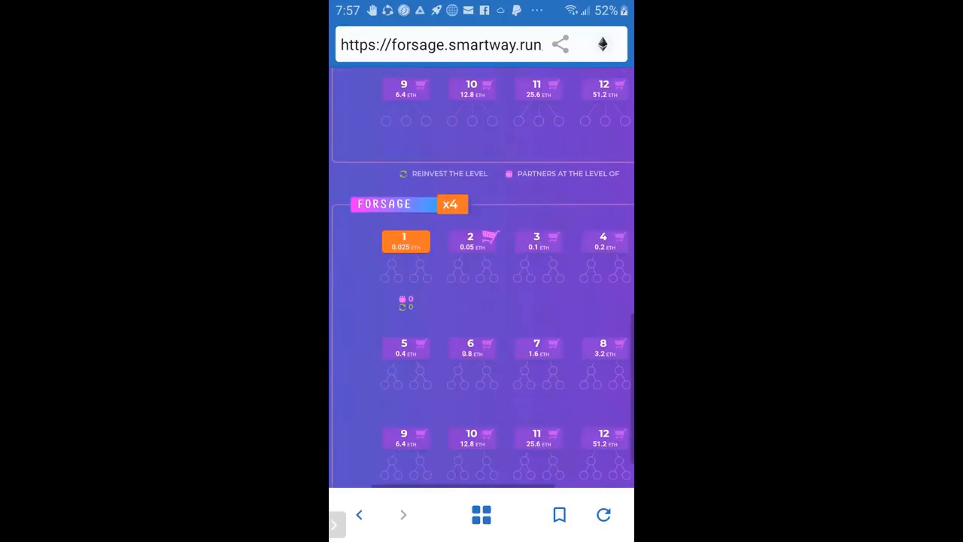
pyautogui.scroll(-3)
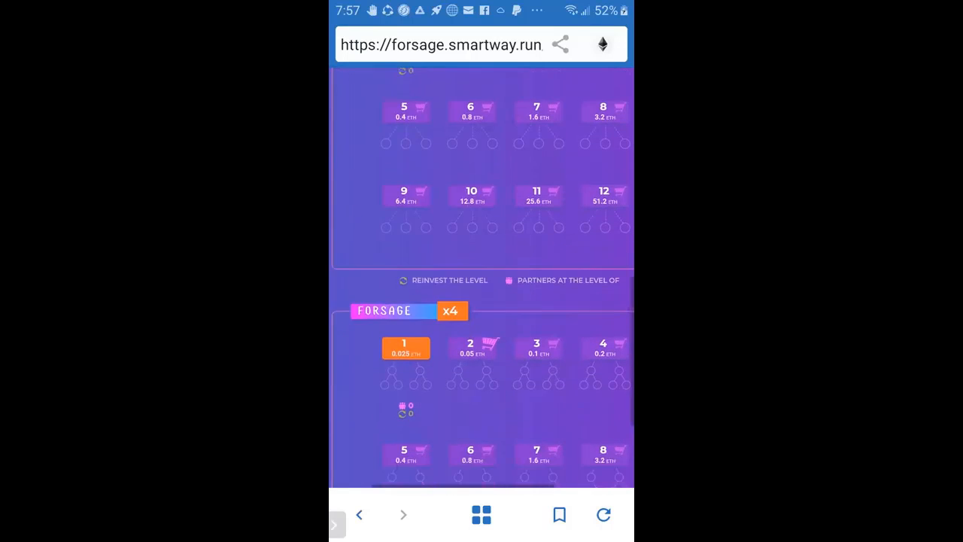
pyautogui.scroll(-3)
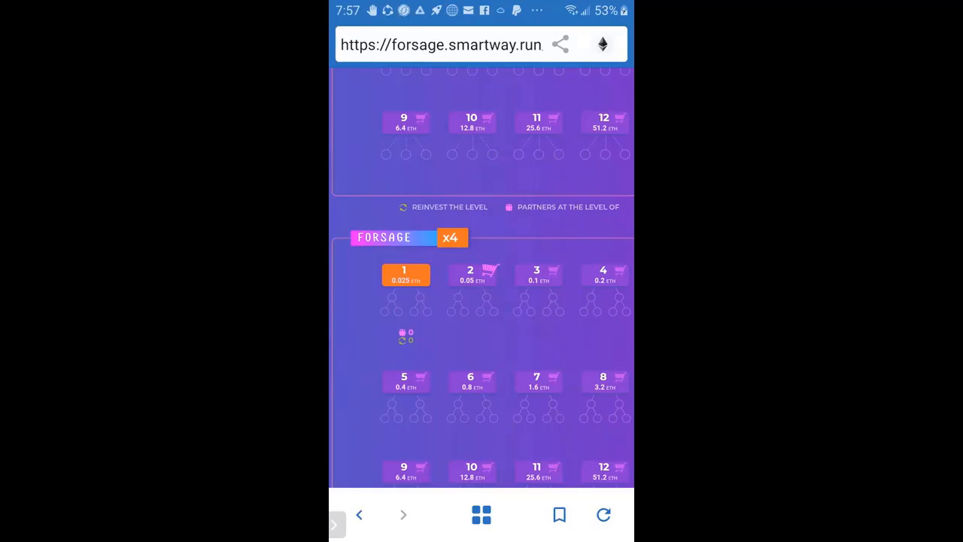
pyautogui.scroll(-3)
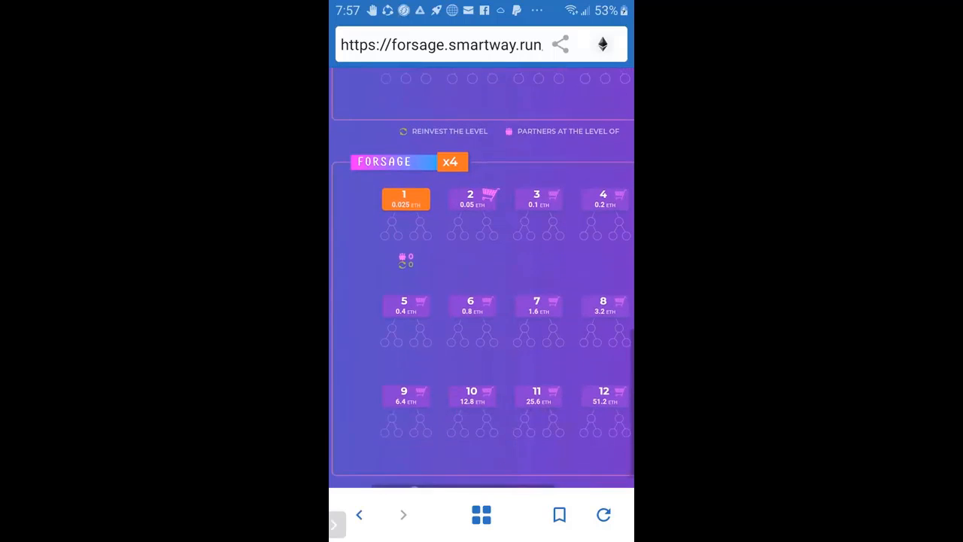
pyautogui.scroll(-3)
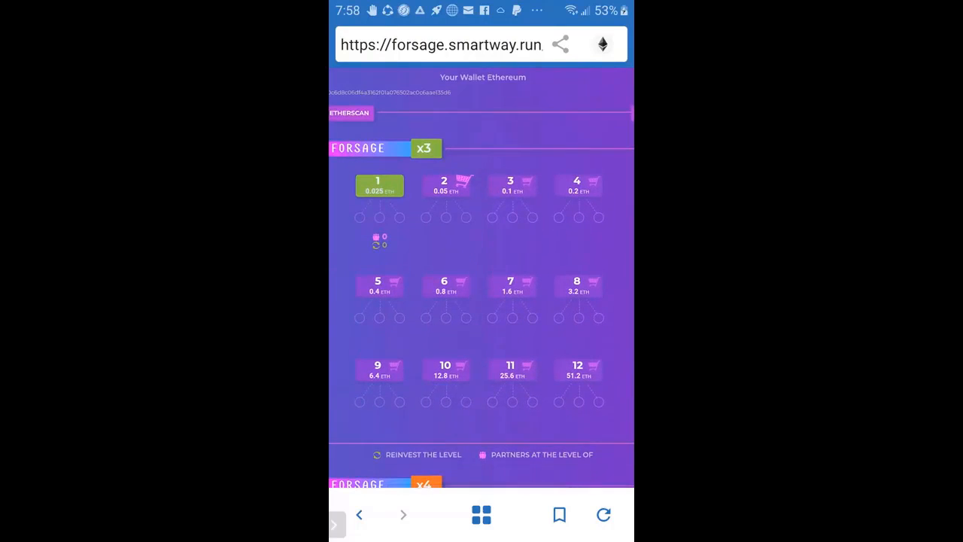
pyautogui.scroll(-3)
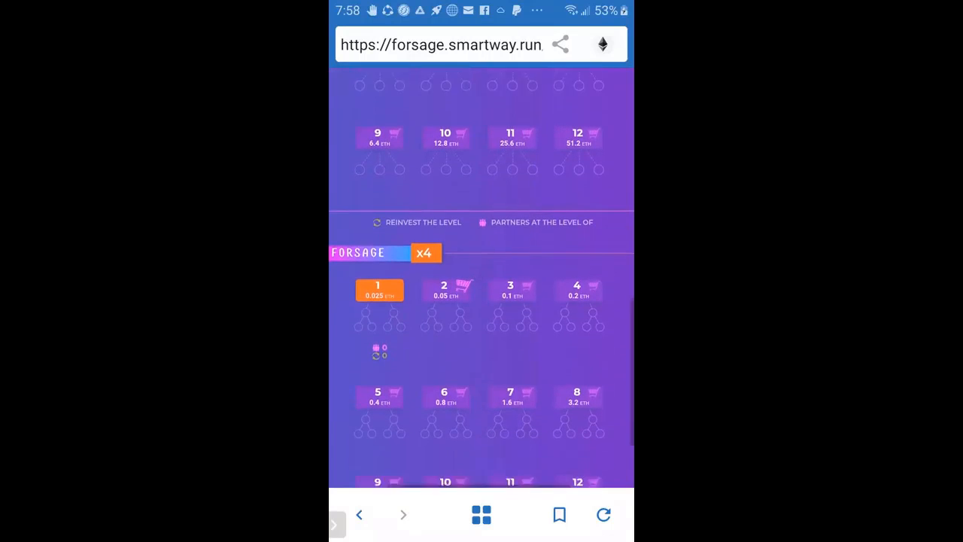
pyautogui.scroll(-3)
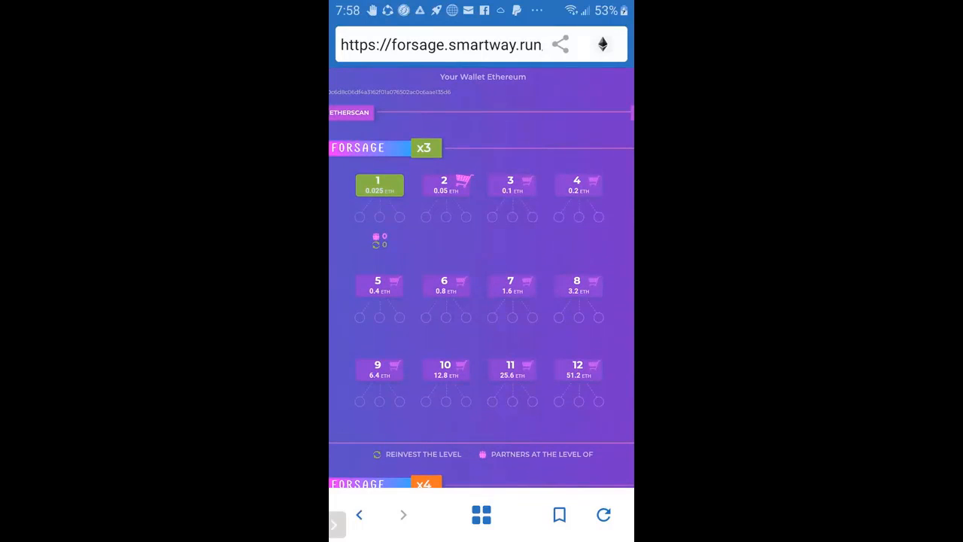
pyautogui.scroll(-3)
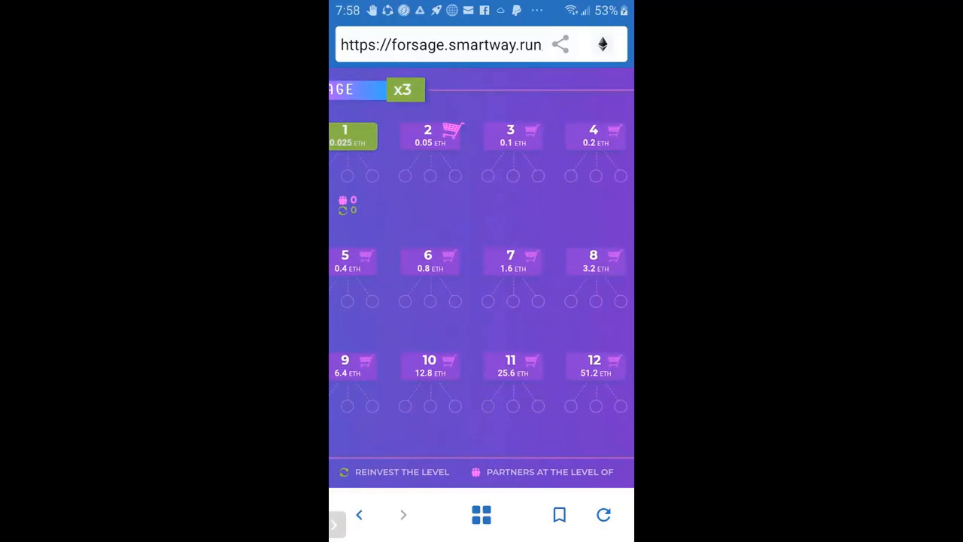
pyautogui.click(452, 126)
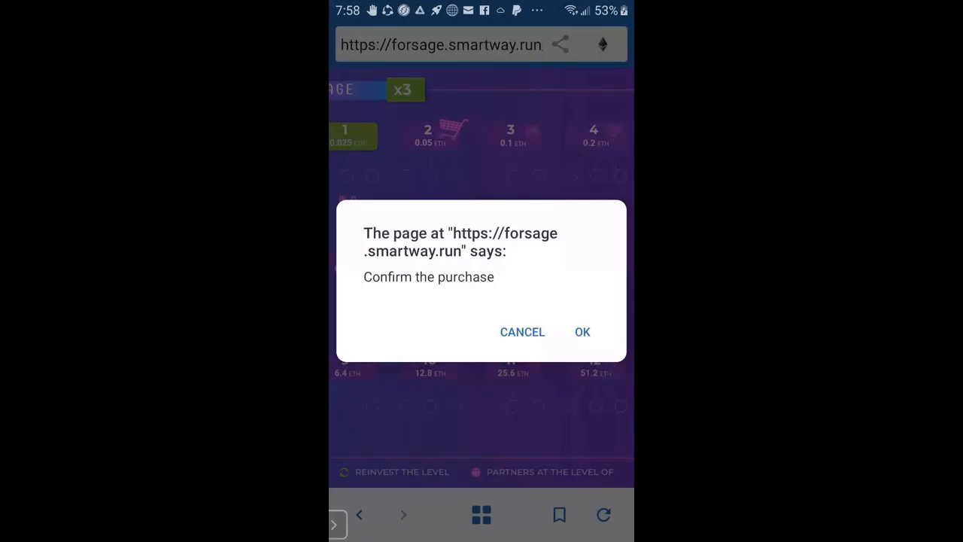
pyautogui.click(582, 333)
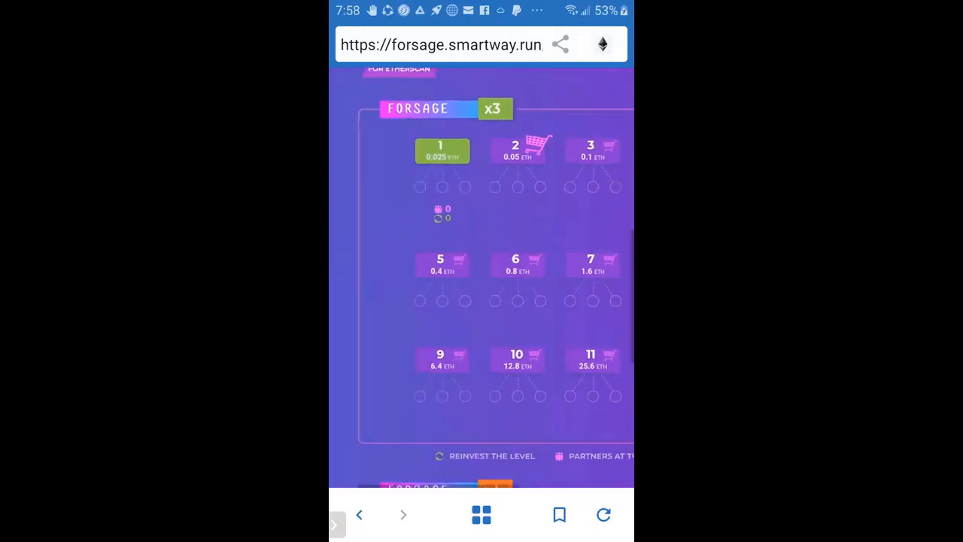
pyautogui.scroll(-3)
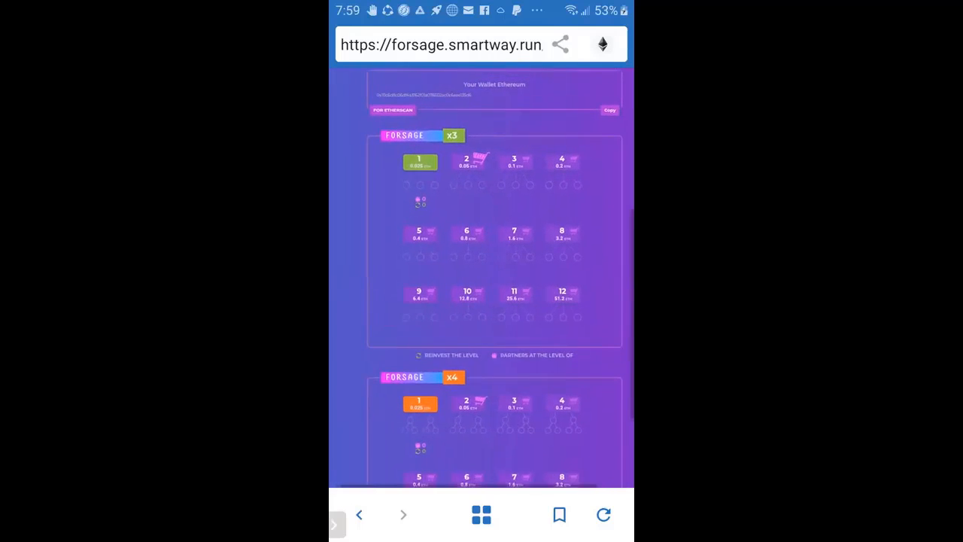
pyautogui.scroll(-3)
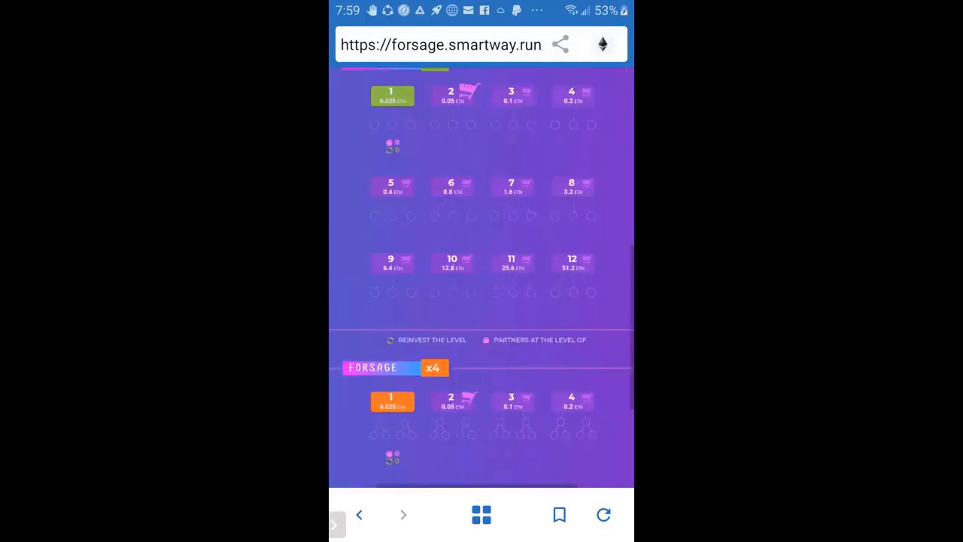
pyautogui.scroll(-3)
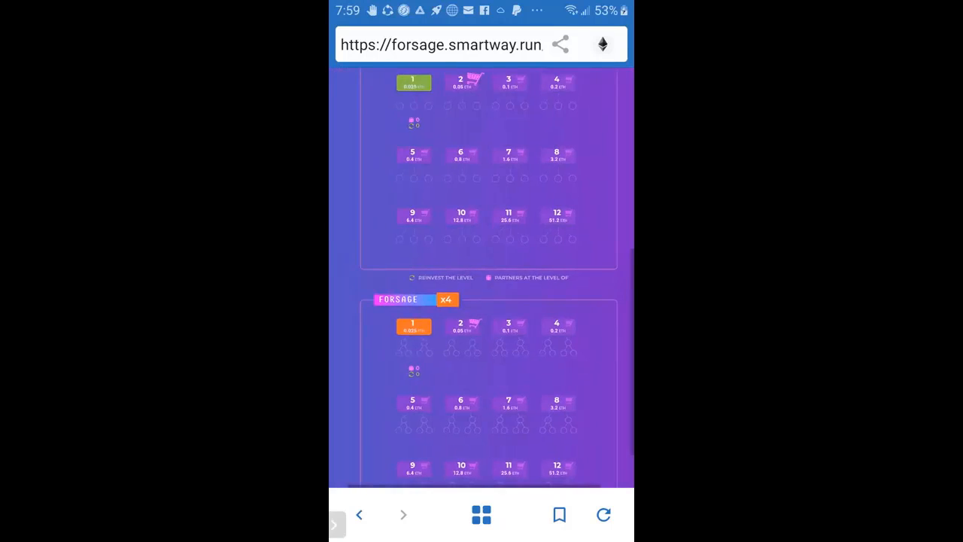
pyautogui.scroll(-3)
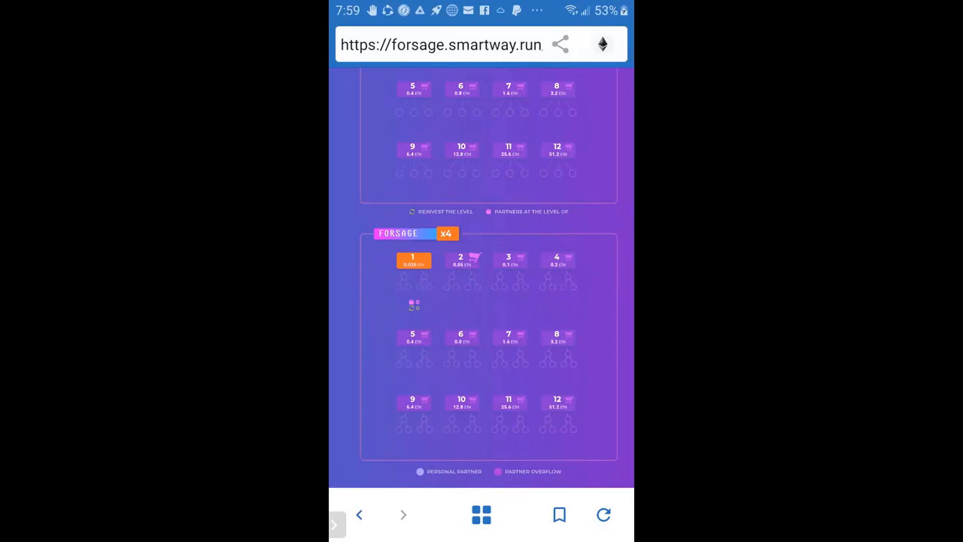
pyautogui.scroll(-3)
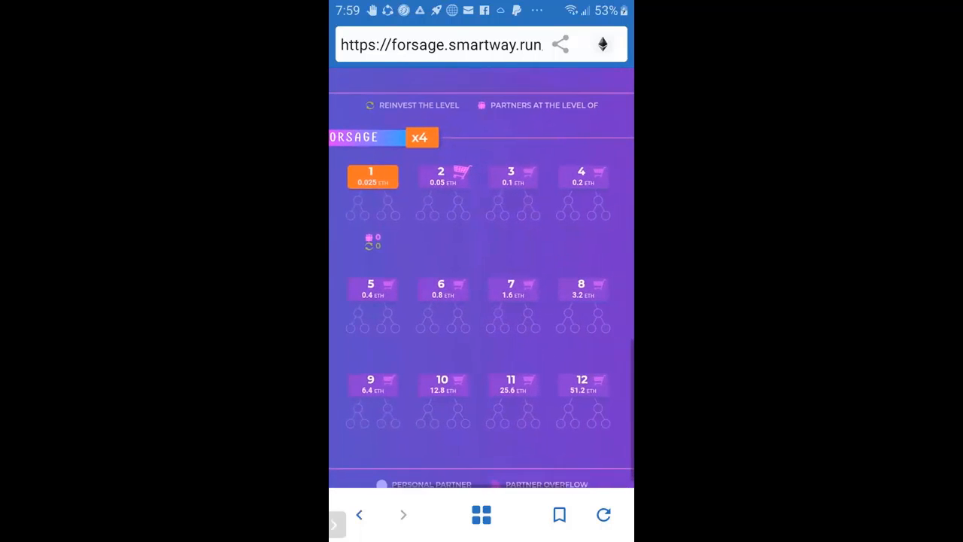
pyautogui.scroll(-3)
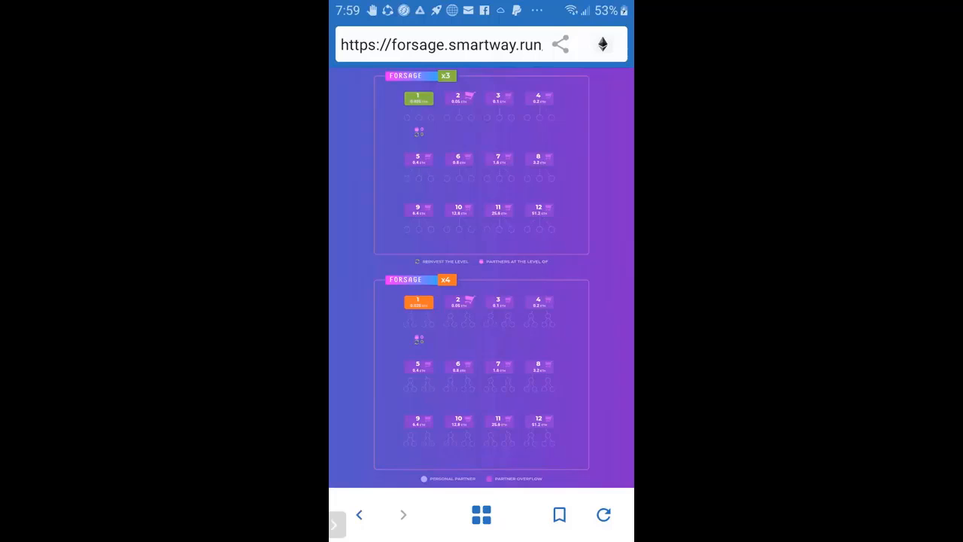
pyautogui.scroll(-3)
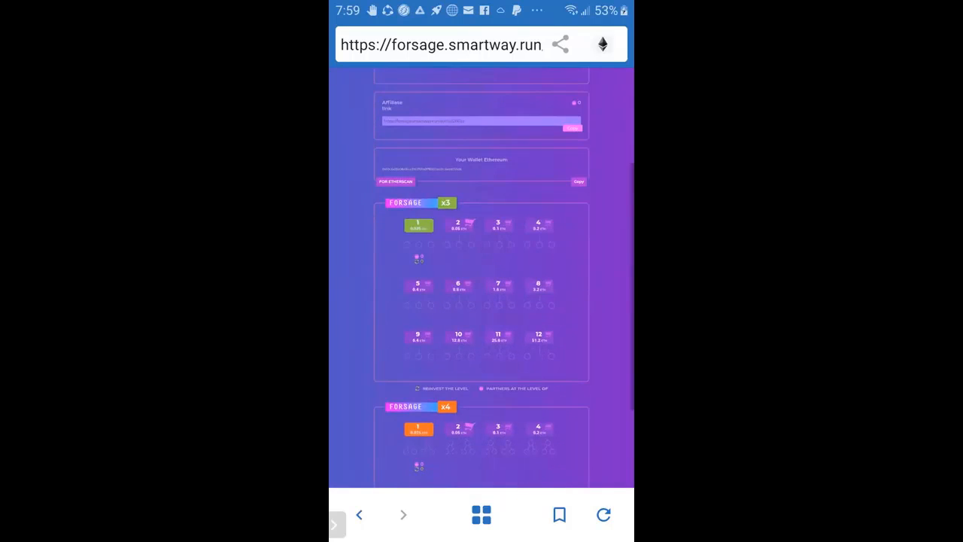
pyautogui.scroll(-3)
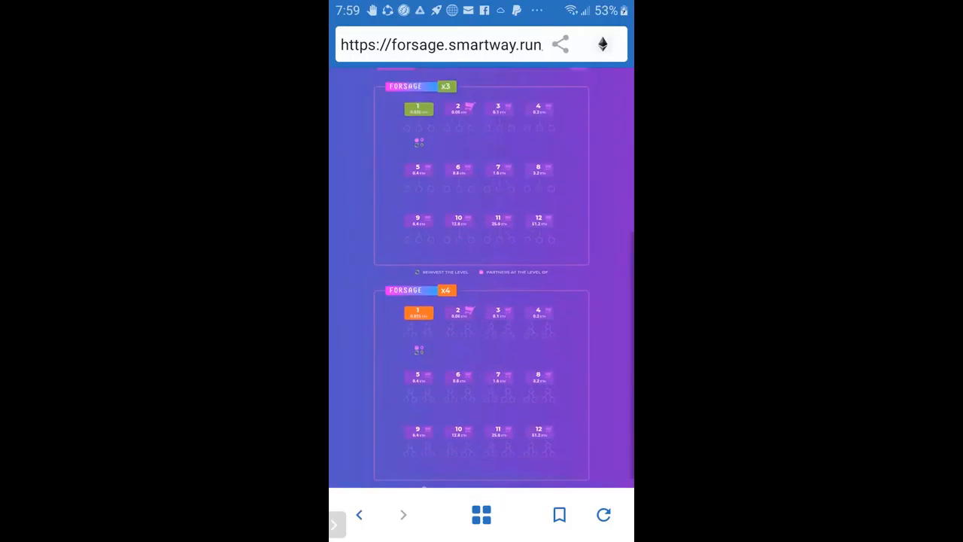